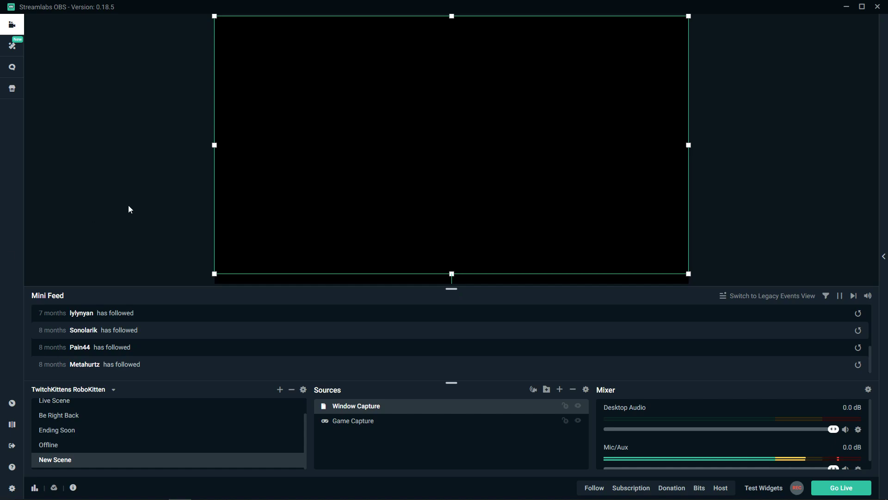
pyautogui.moveTo(400, 270)
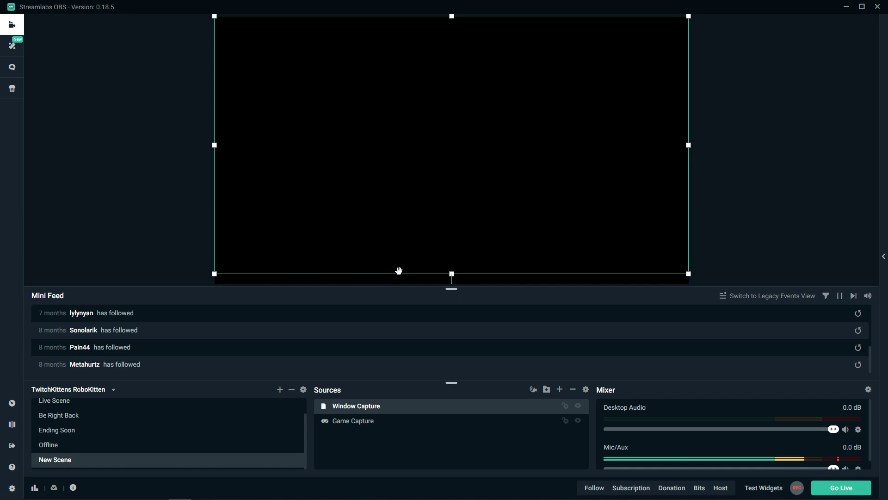
pyautogui.moveTo(323, 370)
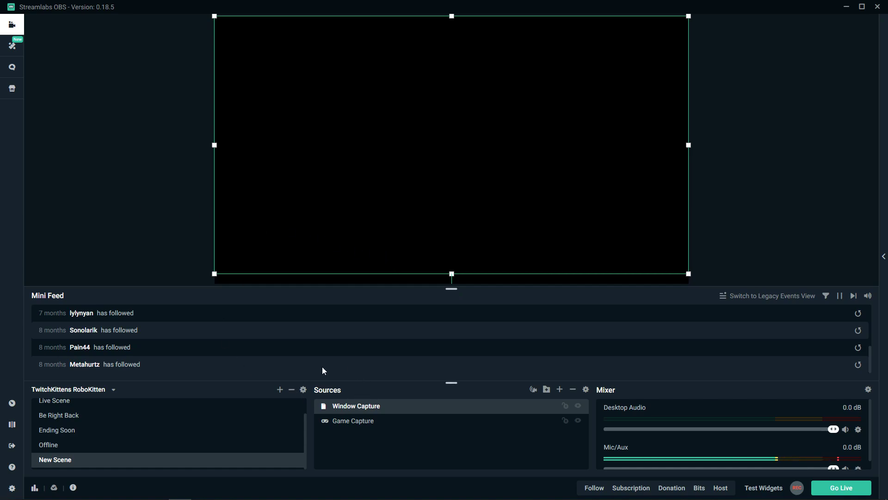
# Add a Donation Goal widget from the Widgets source catalogue, reaching the naming prompt.
pyautogui.click(558, 390)
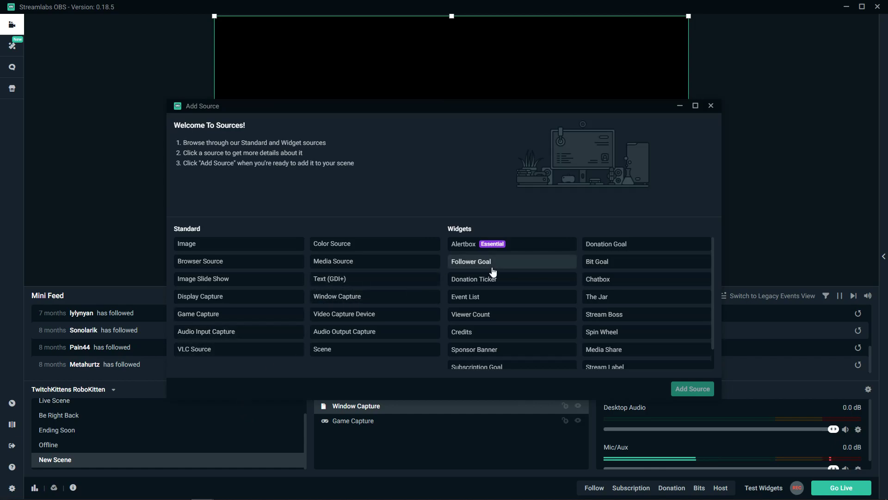
pyautogui.click(606, 244)
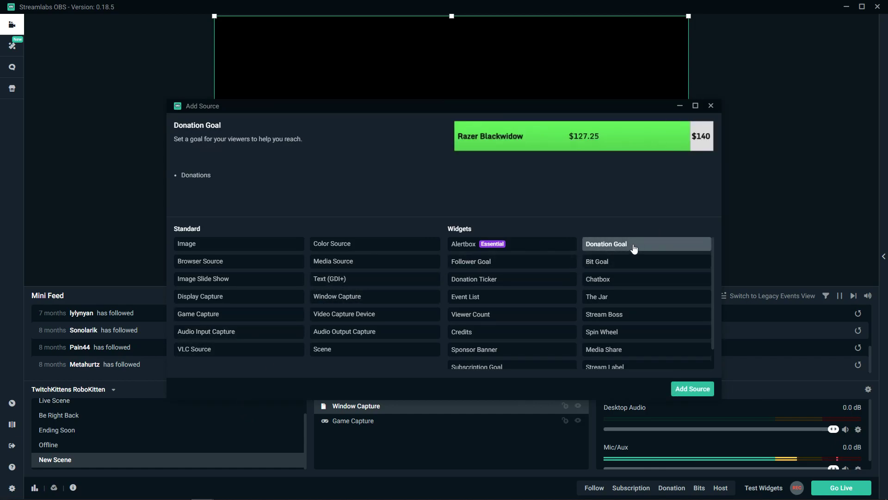
pyautogui.moveTo(552, 239)
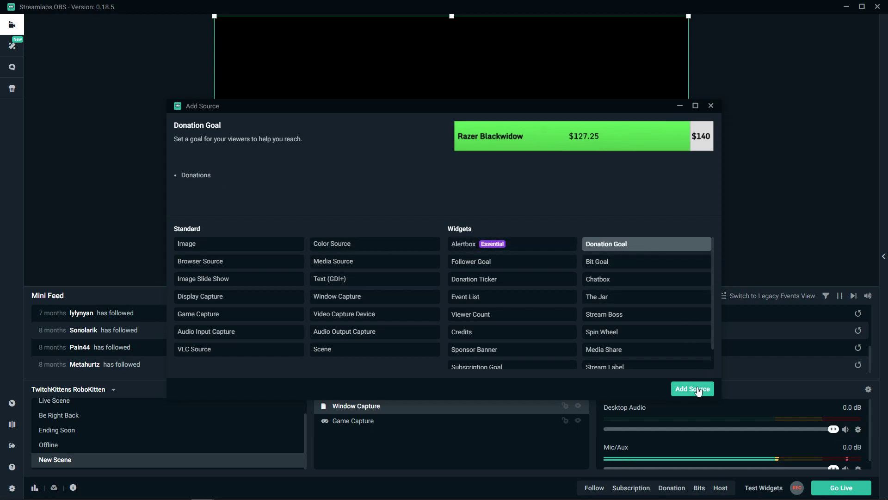
pyautogui.click(692, 389)
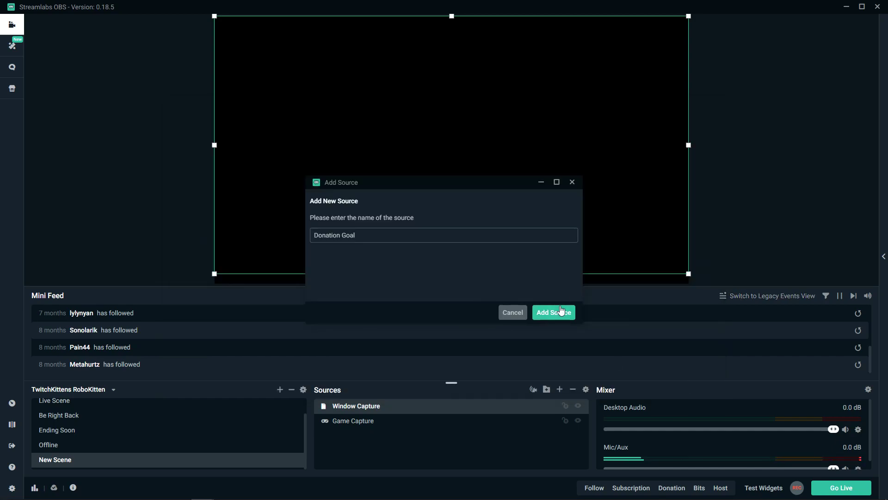
# Accept the name Donation Goal, then enter title 'Goal To Twitchon' and goal amount 80.
pyautogui.click(554, 311)
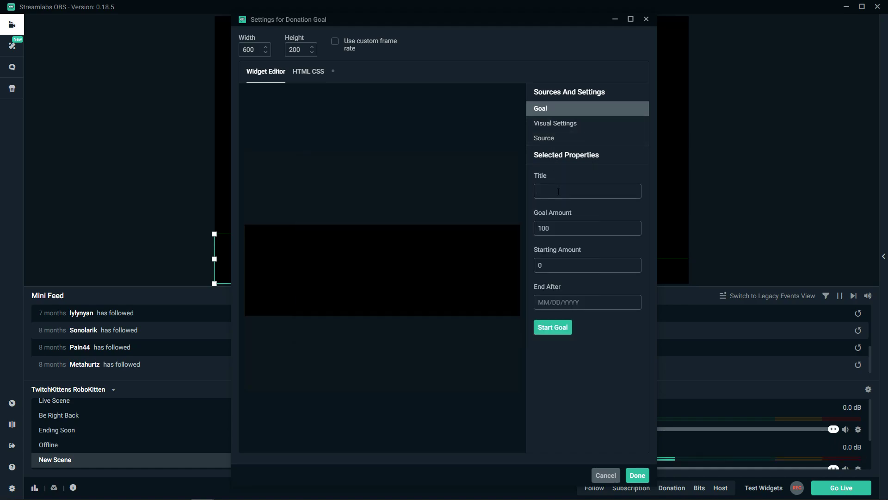
pyautogui.write('Goal To Twitchon')
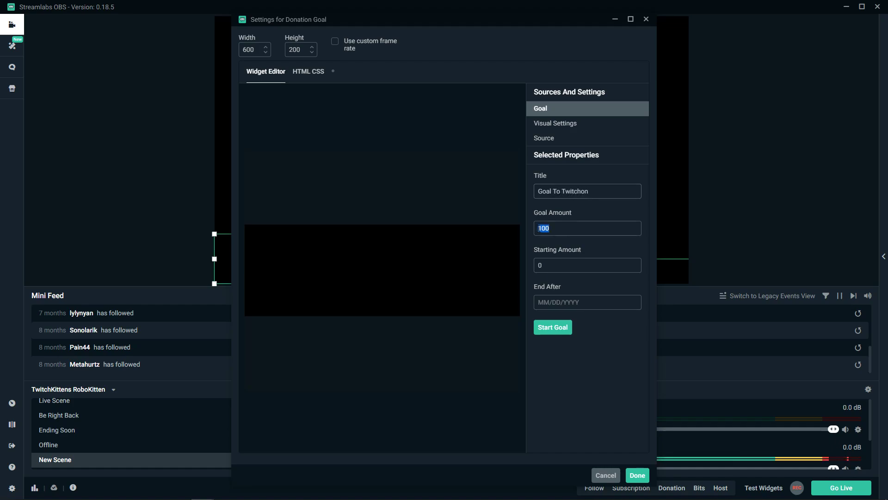
pyautogui.write('80')
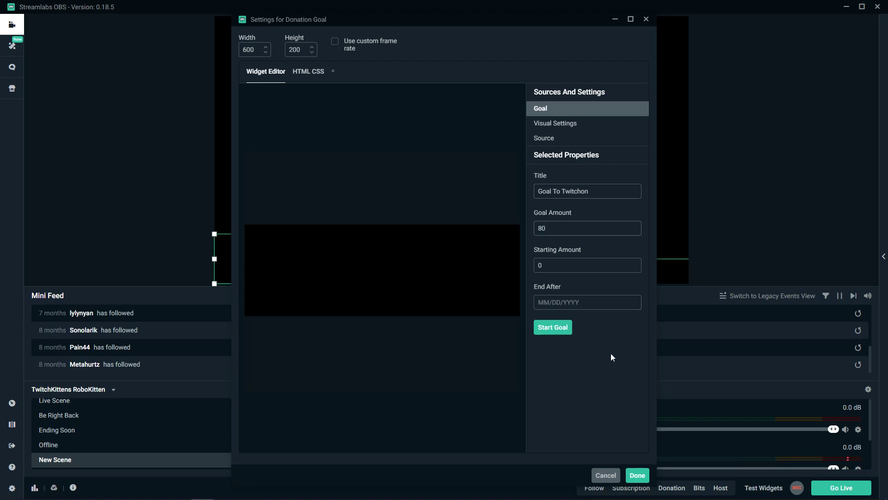
pyautogui.moveTo(564, 317)
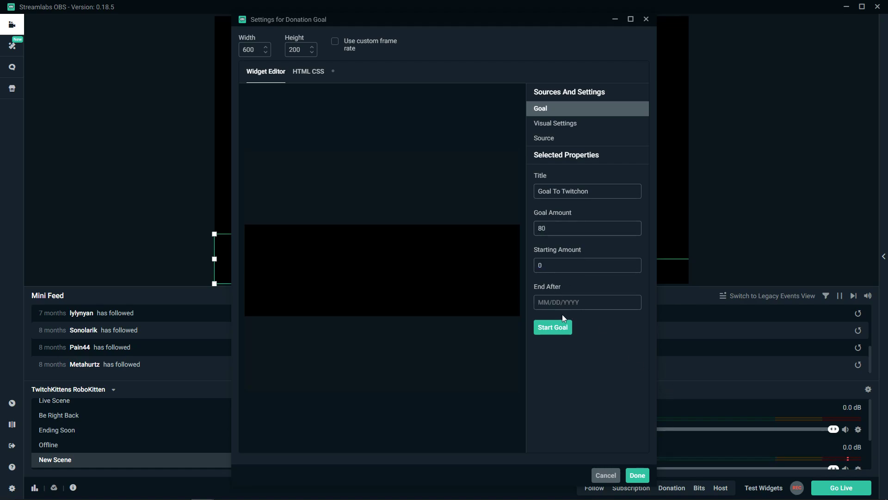
pyautogui.moveTo(588, 324)
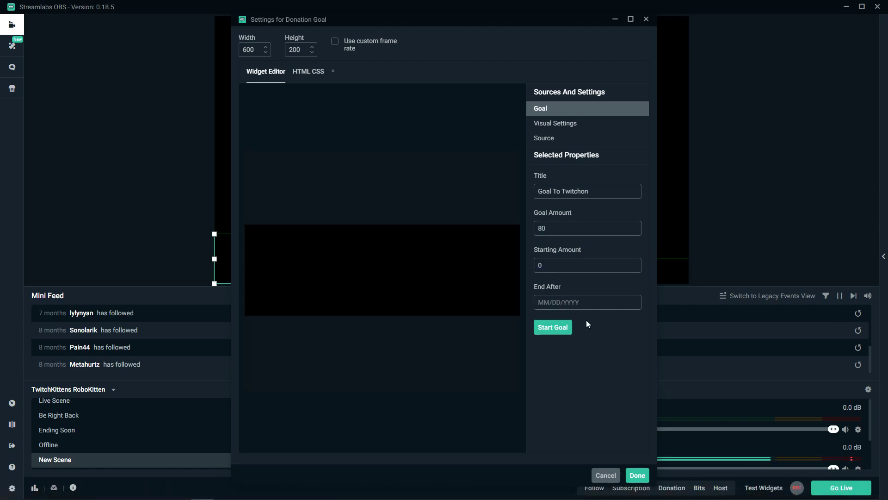
pyautogui.moveTo(874, 271)
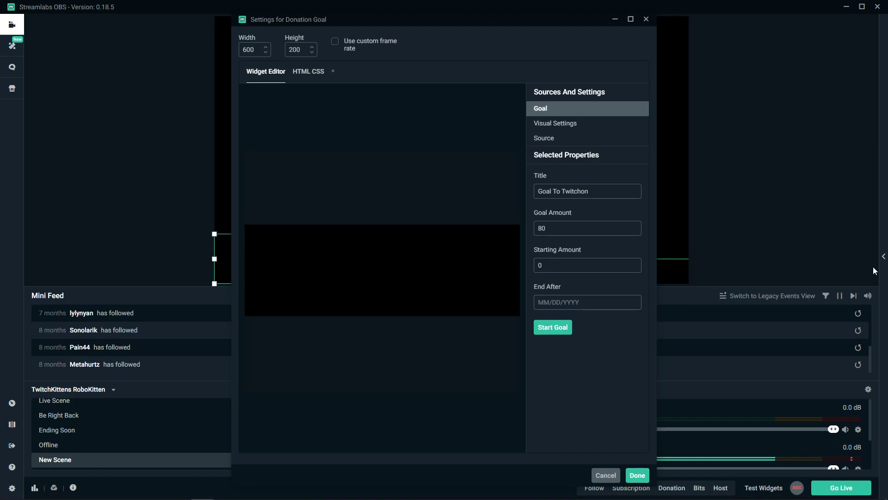
# Enter end date 30/12/2019, start the goal, and reselect the date after the format error.
pyautogui.write('30')
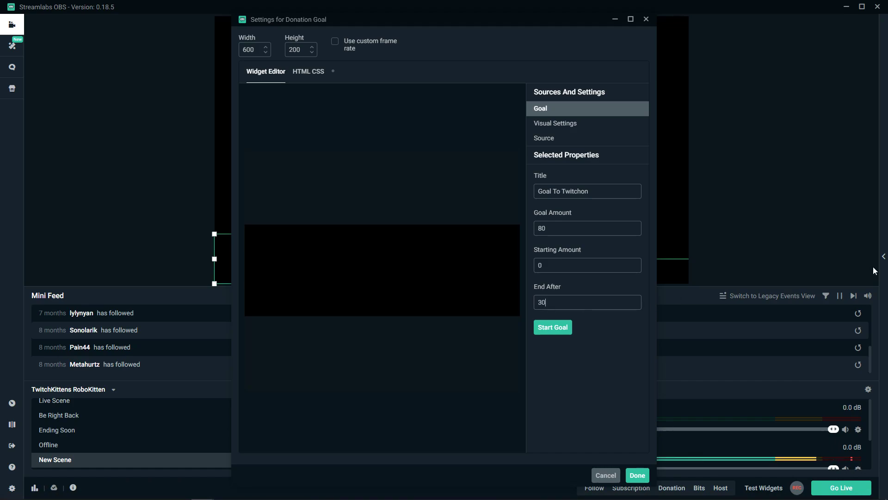
pyautogui.write('/12')
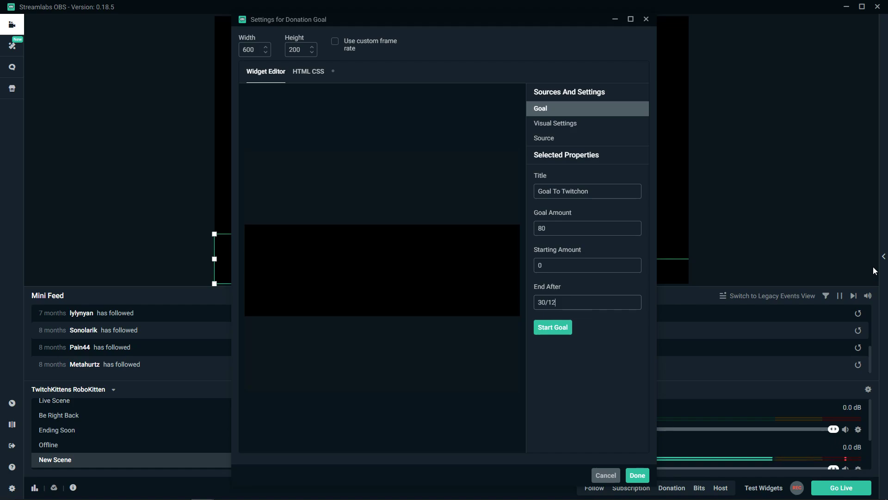
pyautogui.write('/2019')
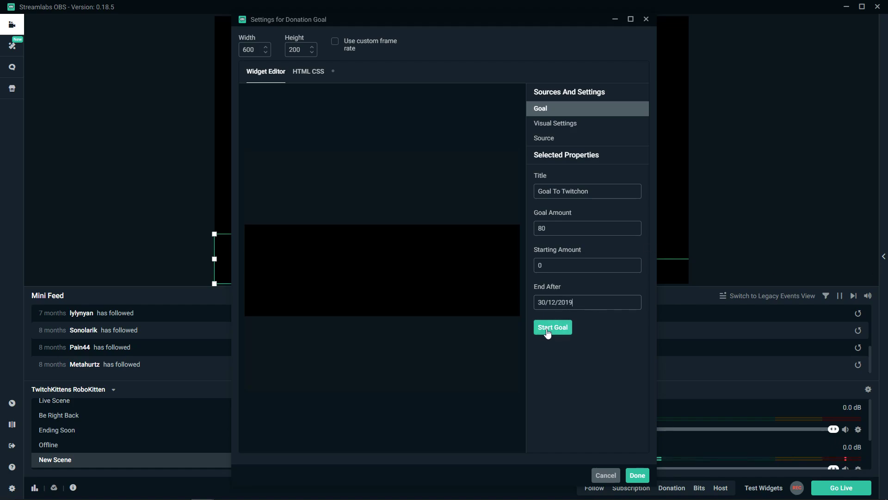
pyautogui.click(551, 326)
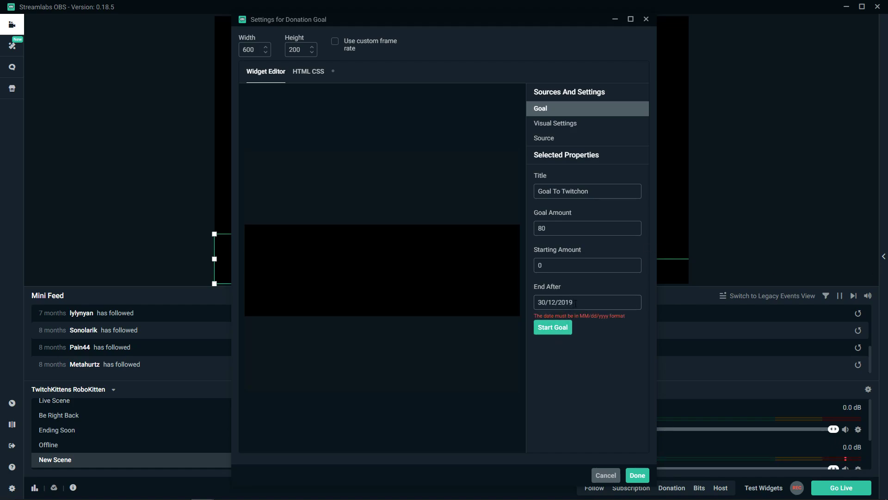
pyautogui.doubleClick(541, 301)
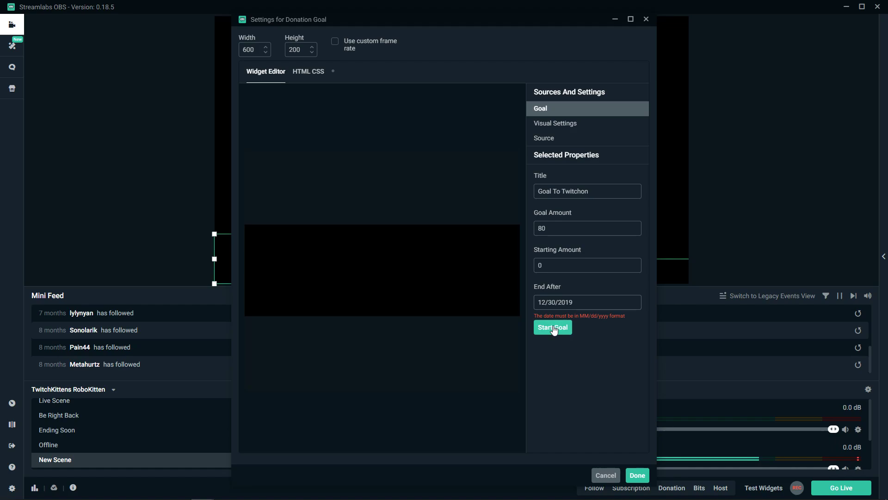
# Start the goal, move the widget to the scene's top edge and reopen its settings.
pyautogui.click(553, 327)
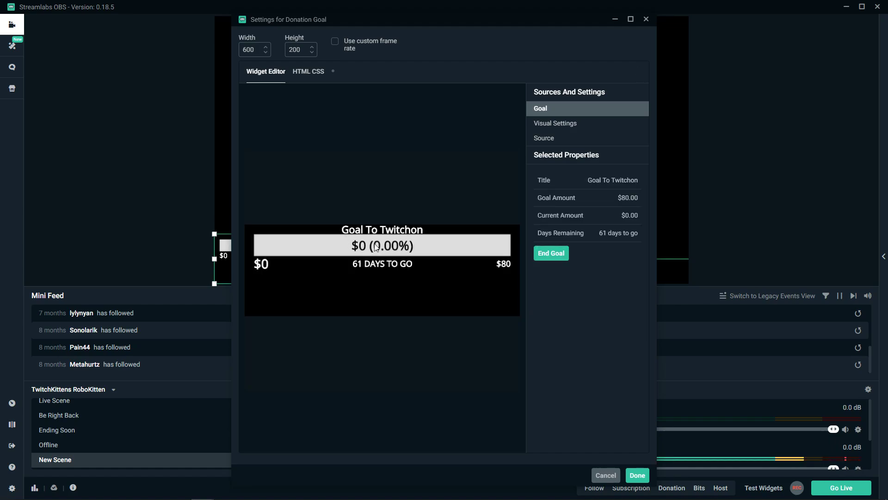
pyautogui.moveTo(443, 261)
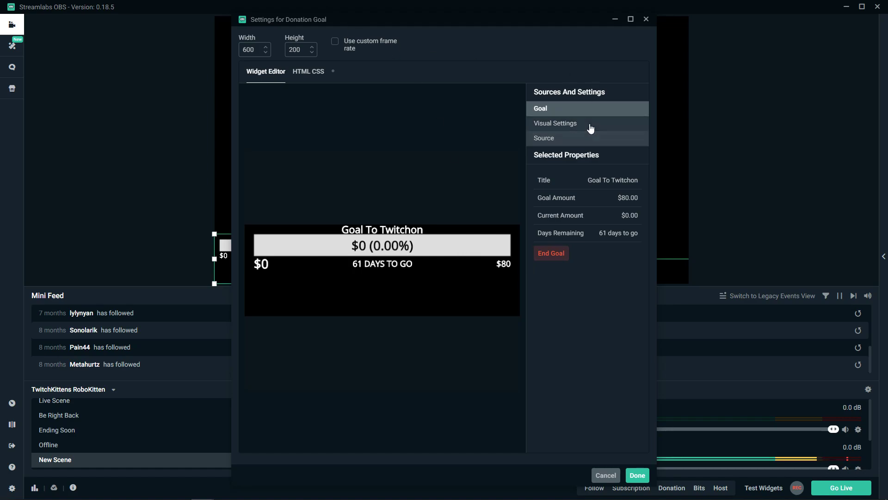
pyautogui.click(555, 123)
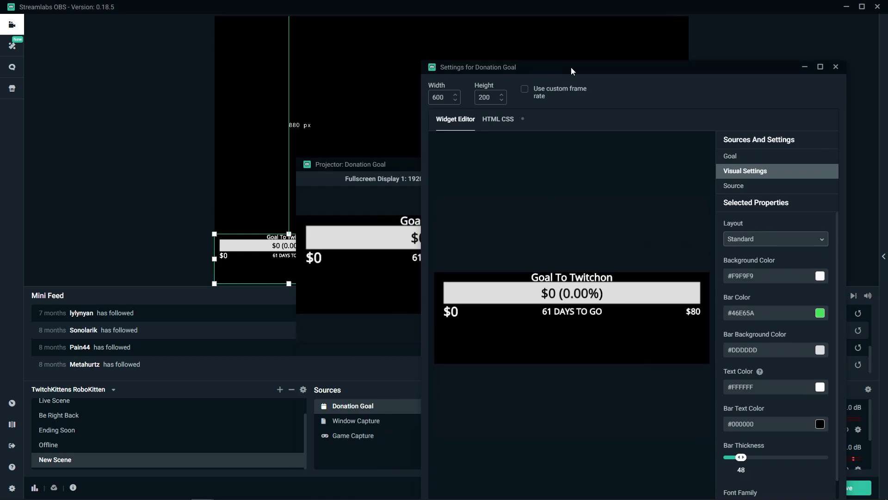
pyautogui.click(834, 67)
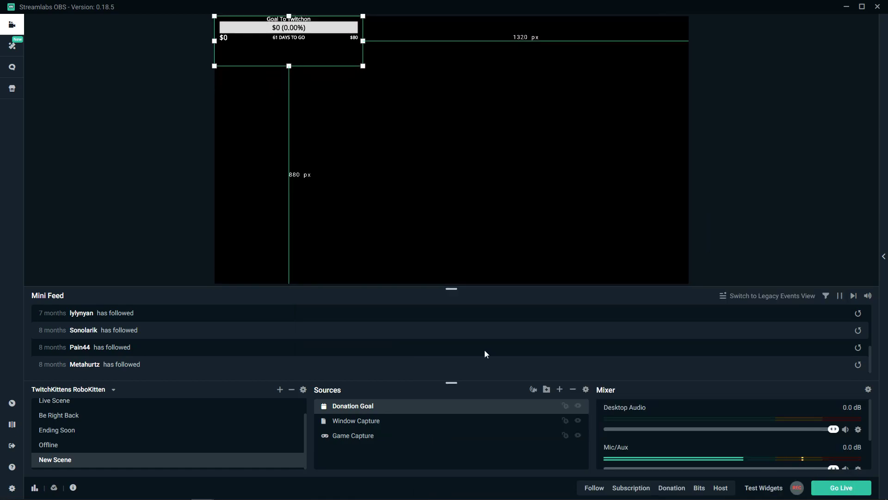
pyautogui.doubleClick(353, 405)
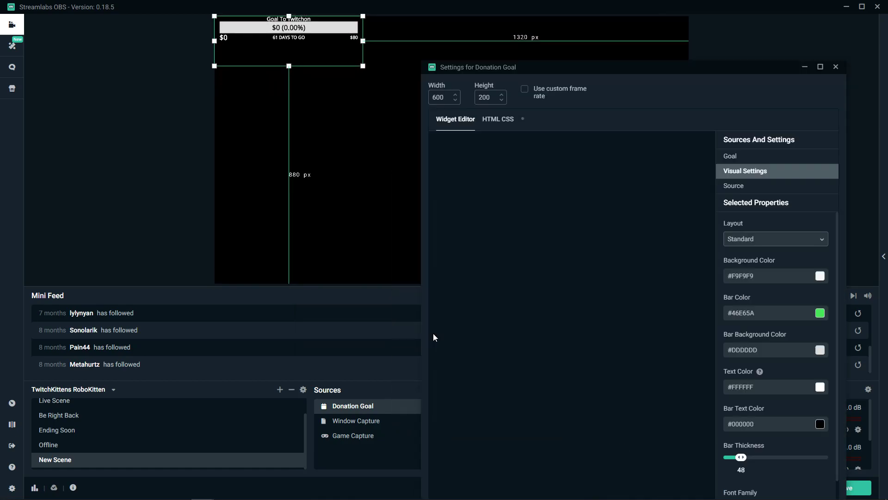
pyautogui.click(730, 156)
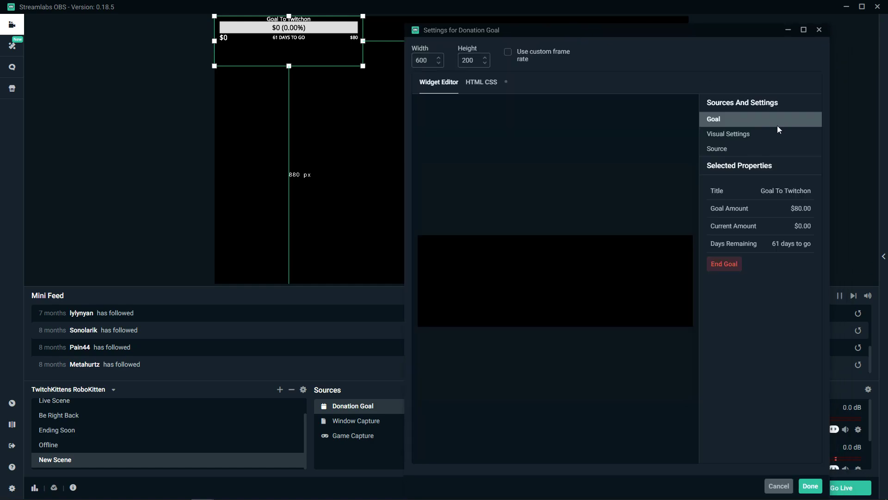
# Set Background Color to #00FF2D and Bar Background Color to #00FF35 in Visual Settings.
pyautogui.click(728, 134)
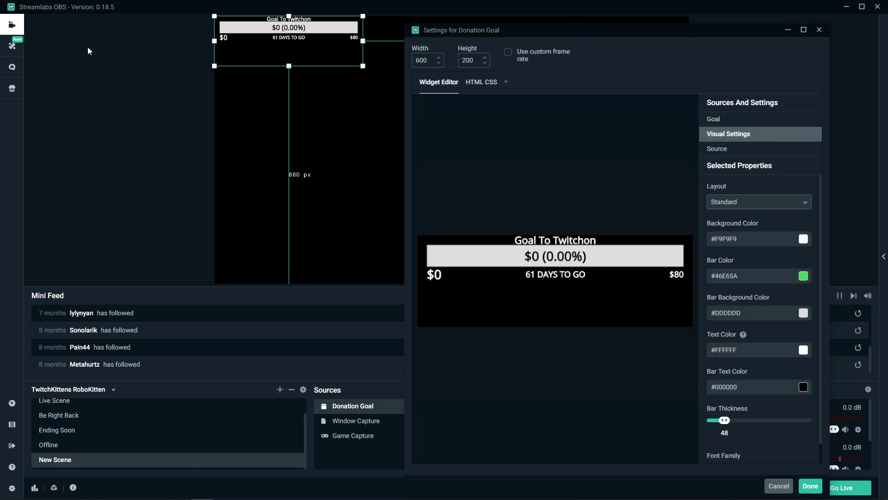
pyautogui.moveTo(357, 211)
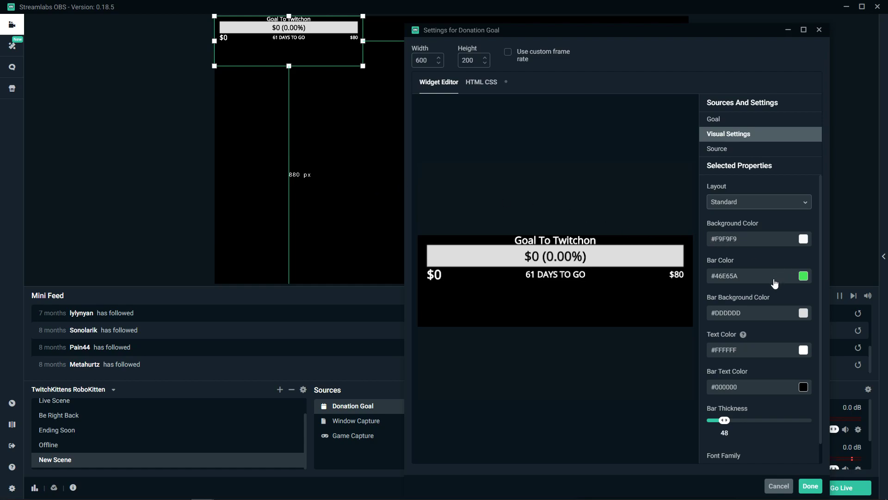
pyautogui.click(803, 238)
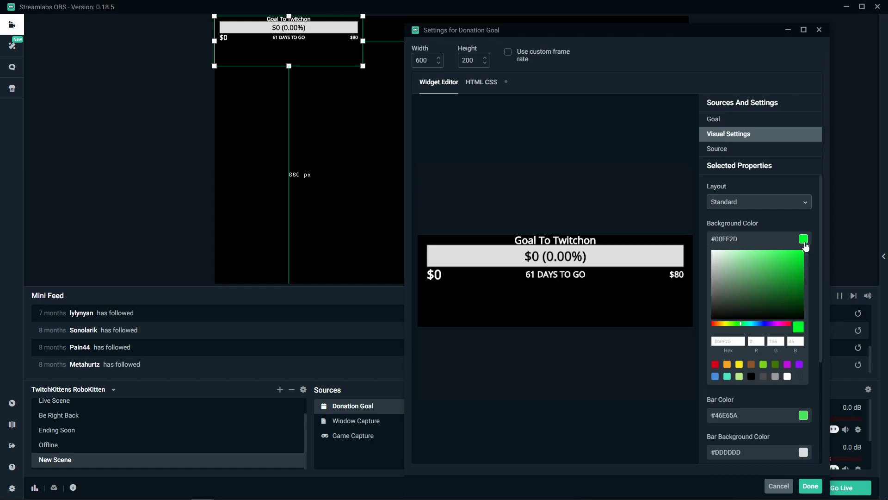
pyautogui.click(803, 239)
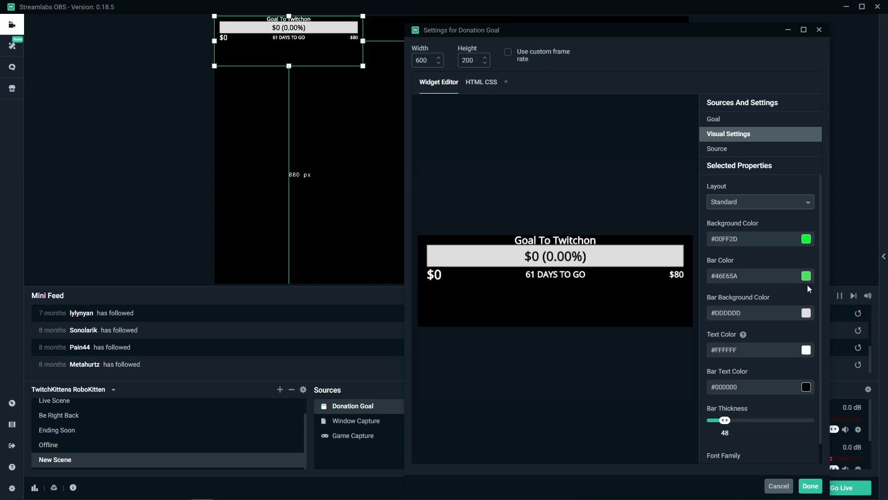
pyautogui.click(804, 313)
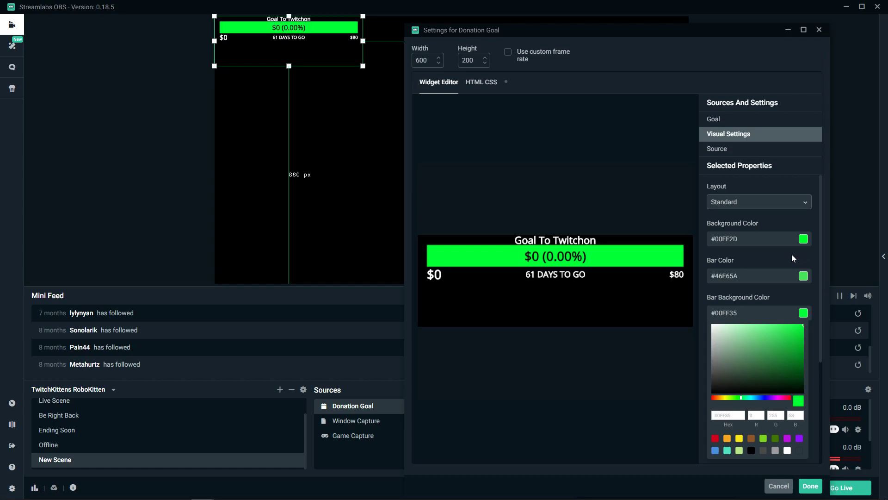
pyautogui.click(803, 313)
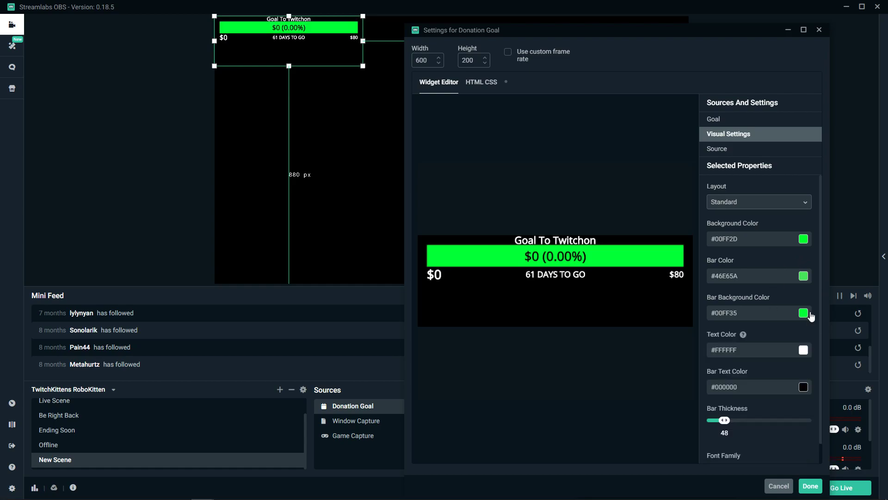
pyautogui.moveTo(827, 333)
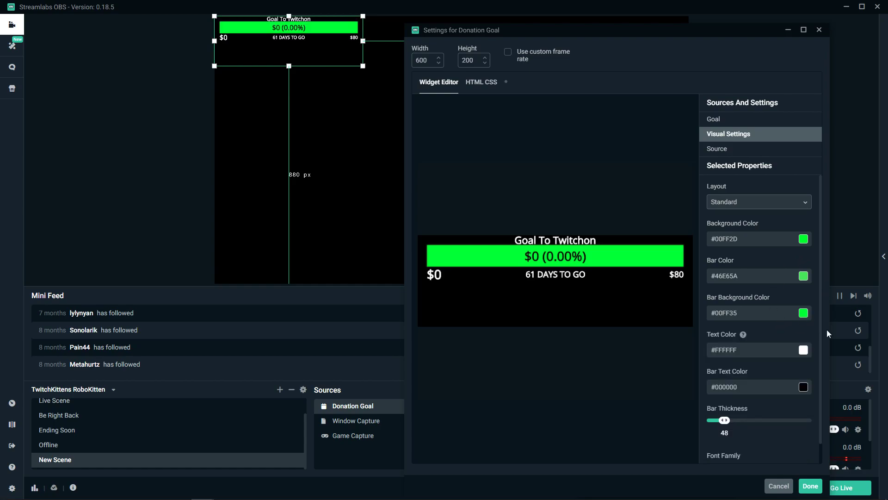
pyautogui.click(717, 148)
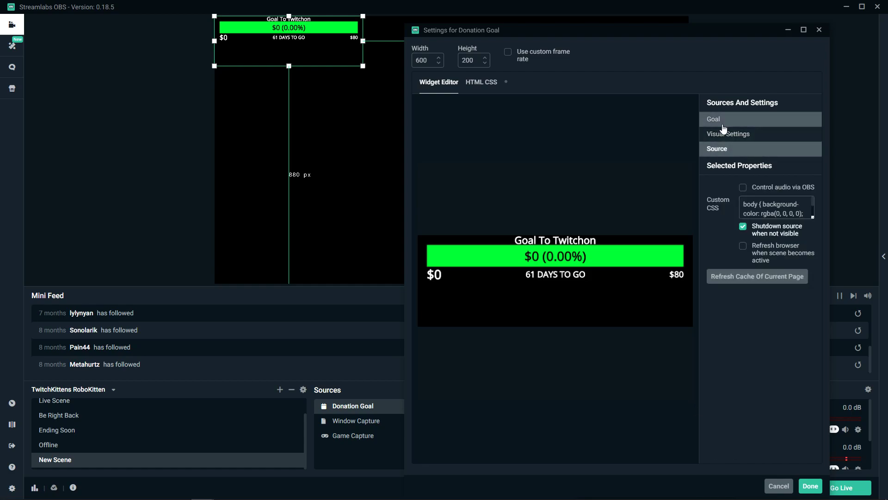
# Return to the Goal properties and save the widget settings with Done.
pyautogui.click(713, 119)
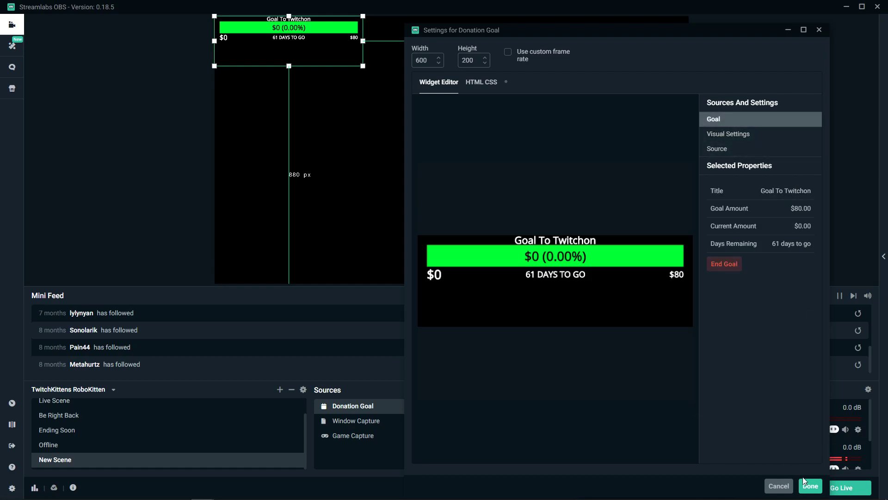
pyautogui.click(810, 486)
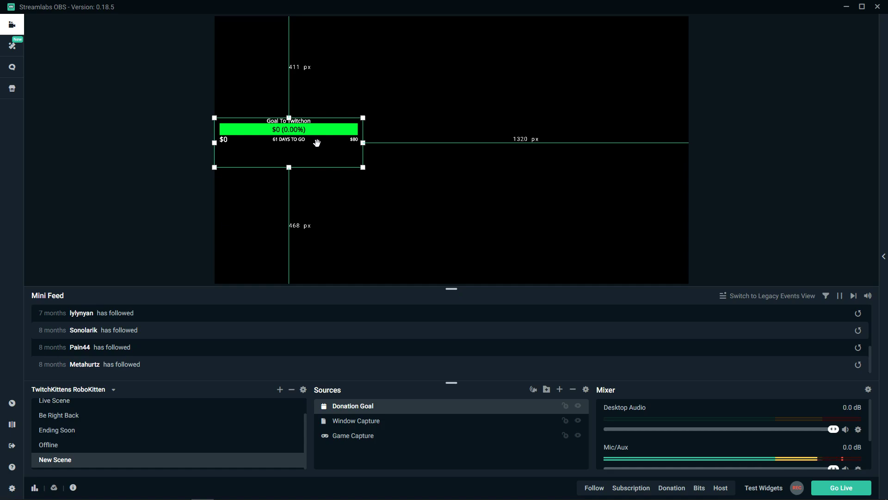
pyautogui.moveTo(301, 135)
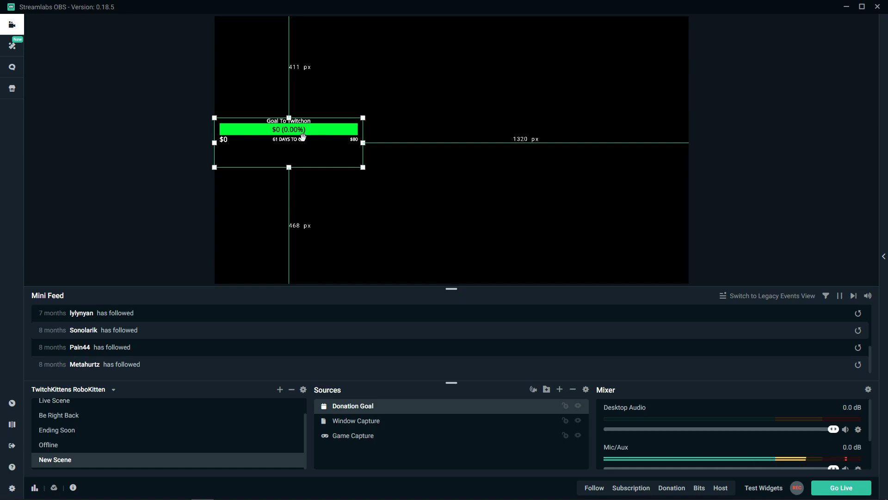
pyautogui.moveTo(301, 136)
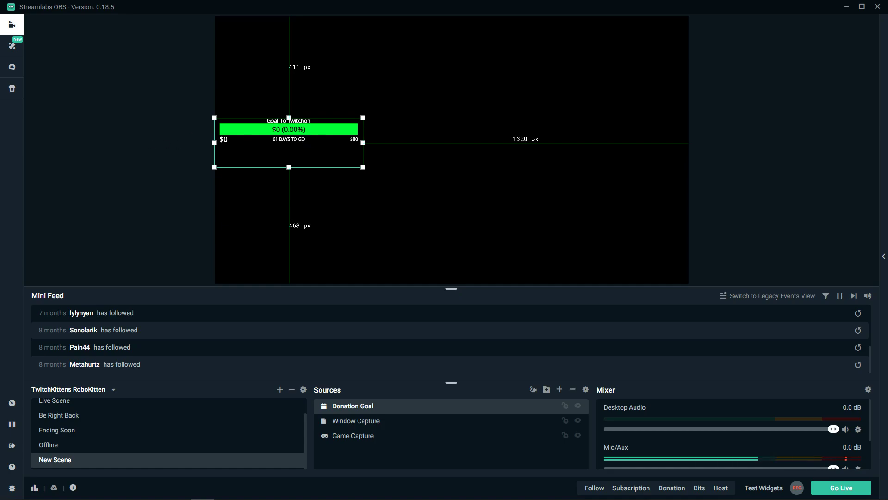